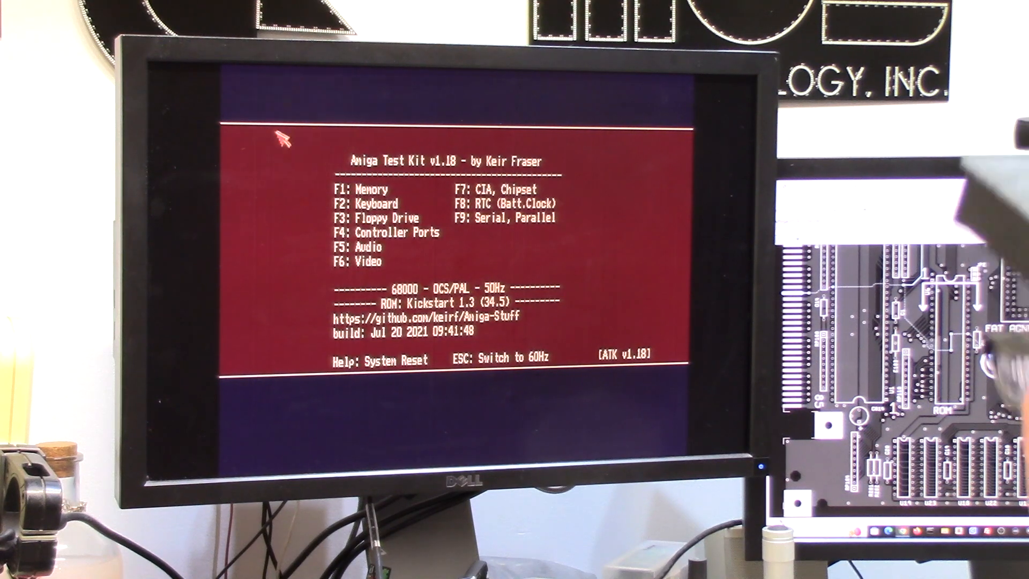
mouse_move(340, 200)
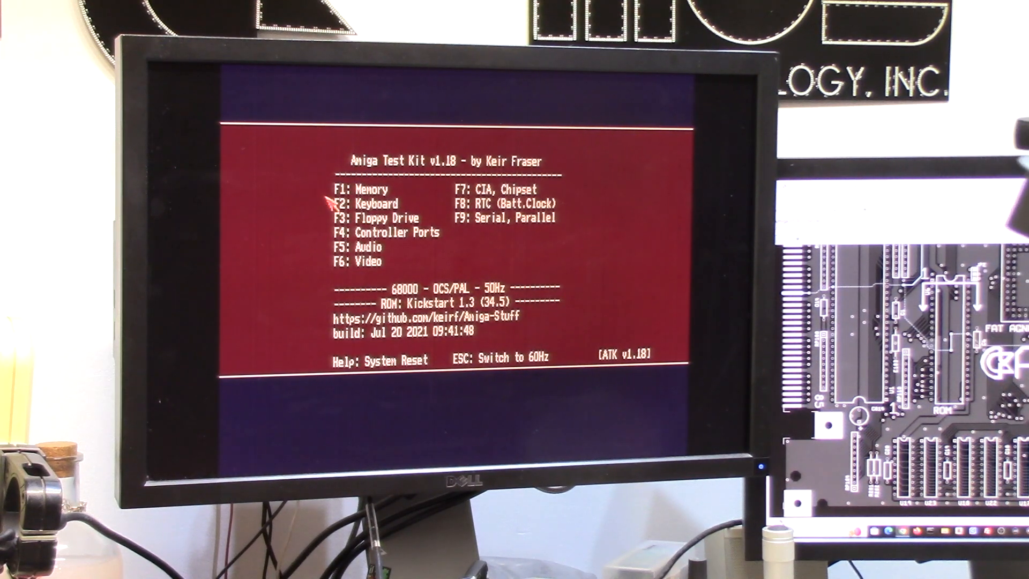
Run the Kickstart memory scan, which reports 0.50 MB chip memory and no fast or slow memory
key(F3)
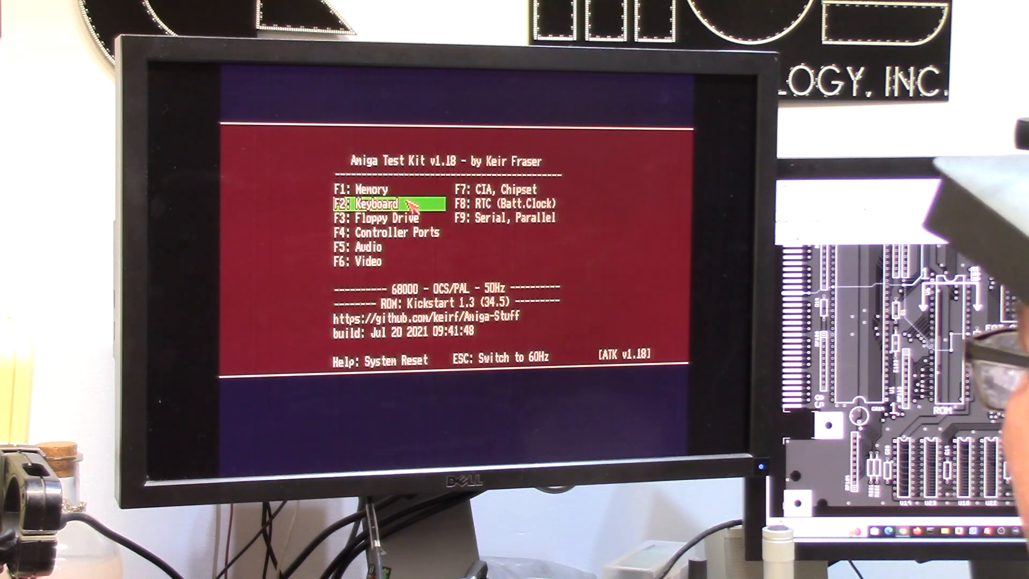
key(f1)
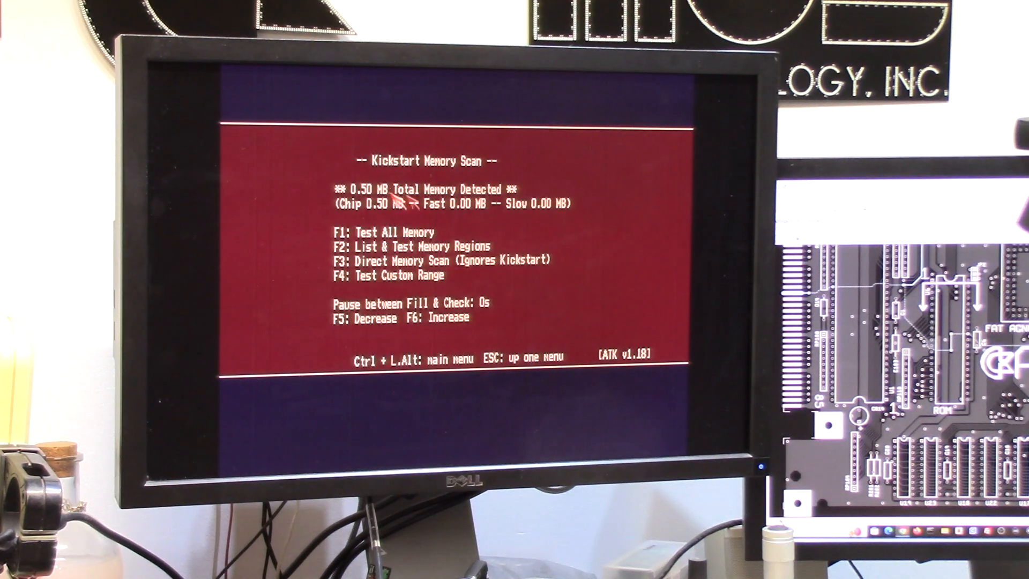